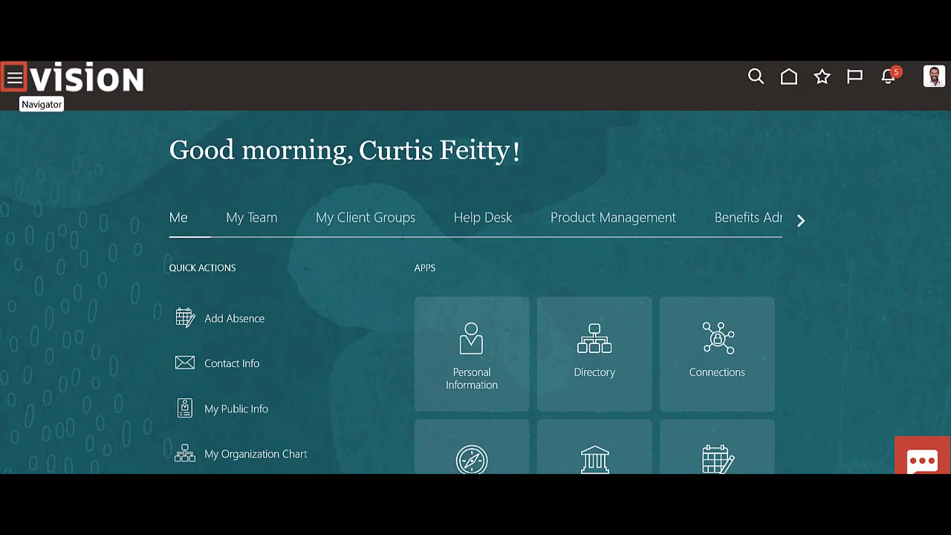
Reach the Sandboxes page from the Navigator's Configuration group.
left_click(15, 77)
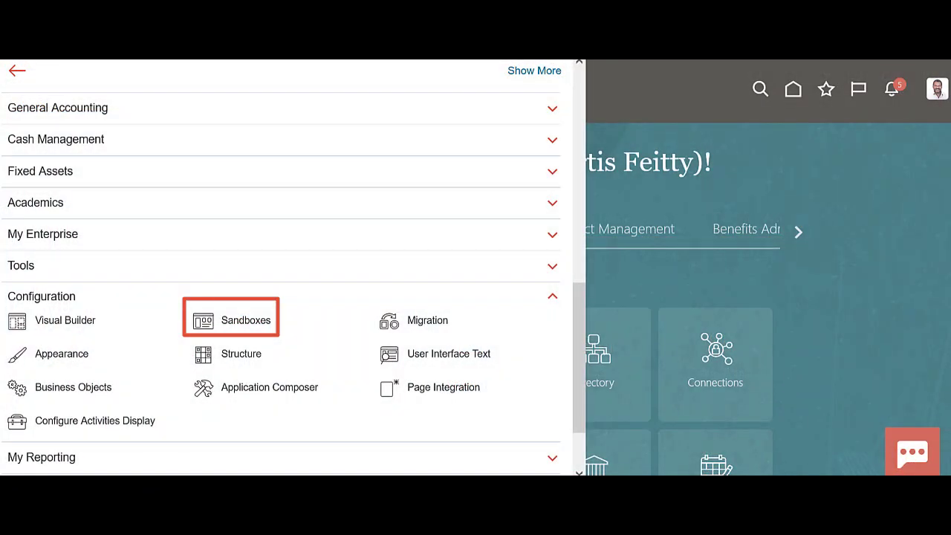
left_click(245, 320)
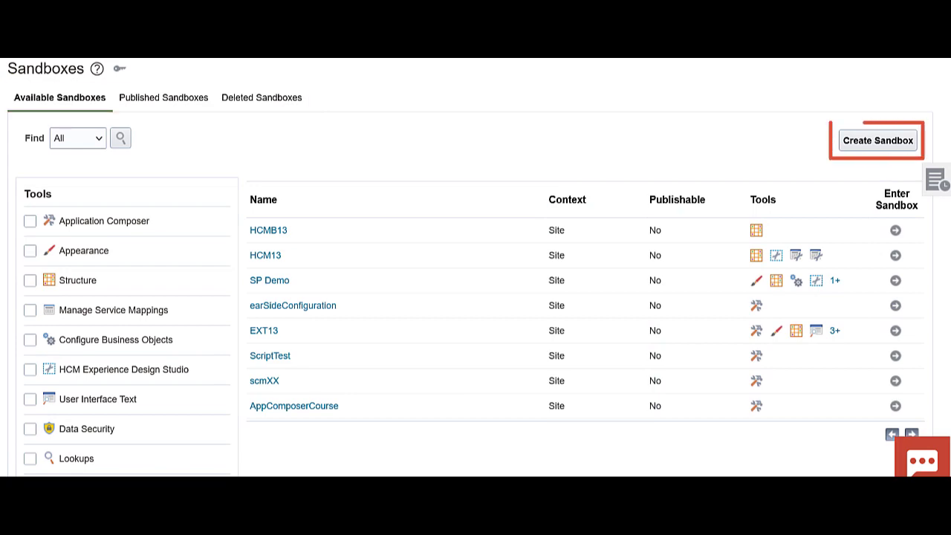
Define a new publishable sandbox named Vision_Sandbox with its tools chosen.
left_click(877, 140)
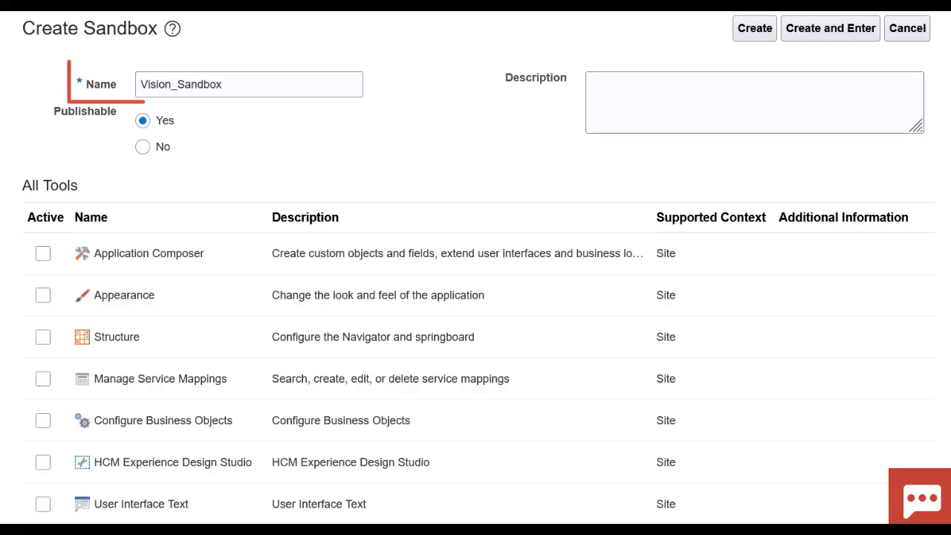
left_click(250, 83)
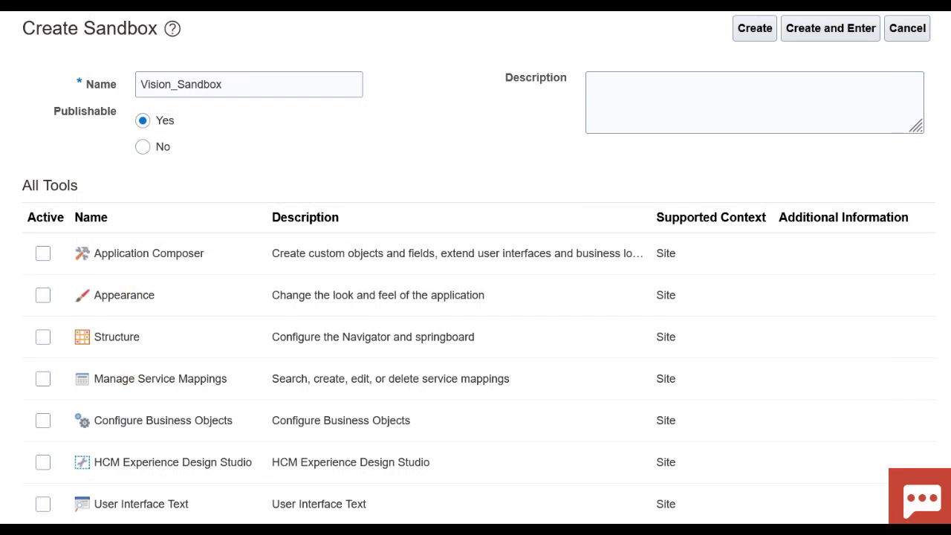
left_click(829, 27)
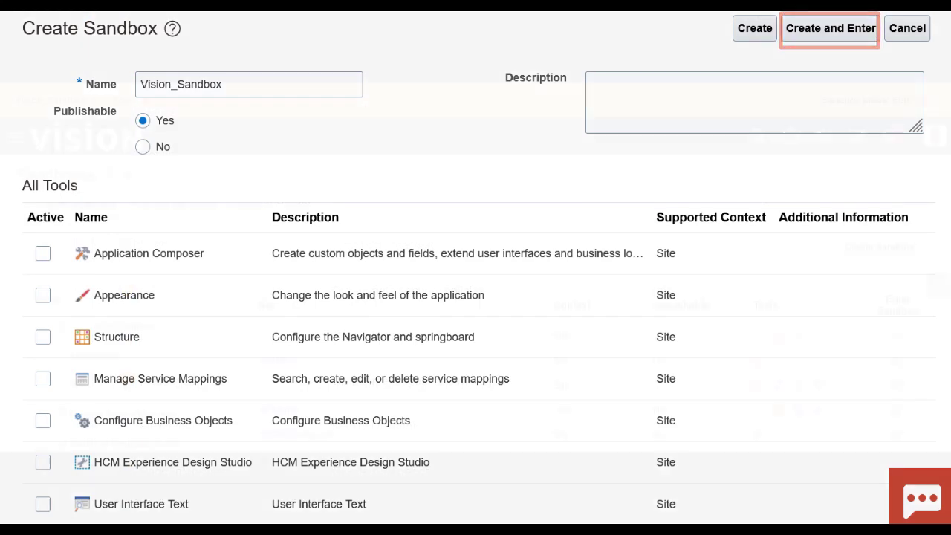
Create and enter Vision_Sandbox, reviewing its Appearance, Structure and Page Composer tools.
left_click(828, 28)
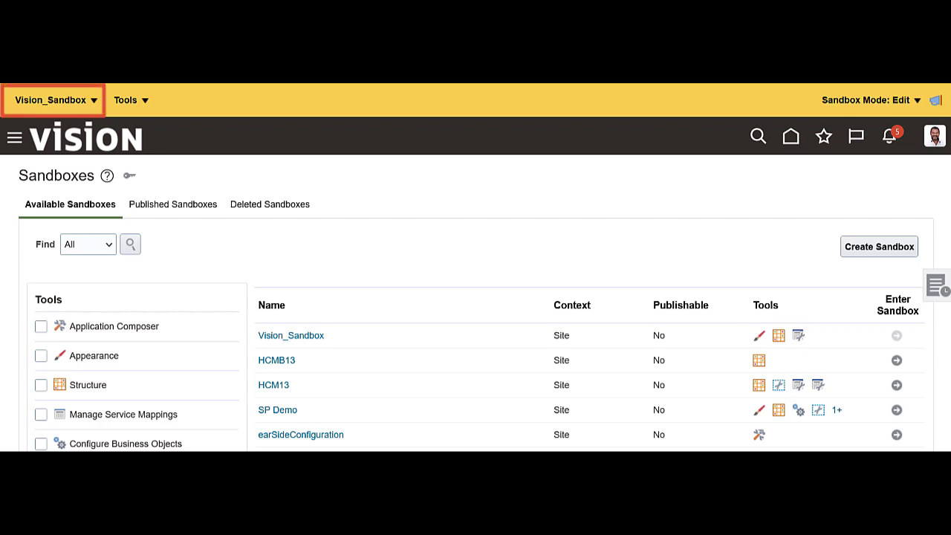
left_click(53, 99)
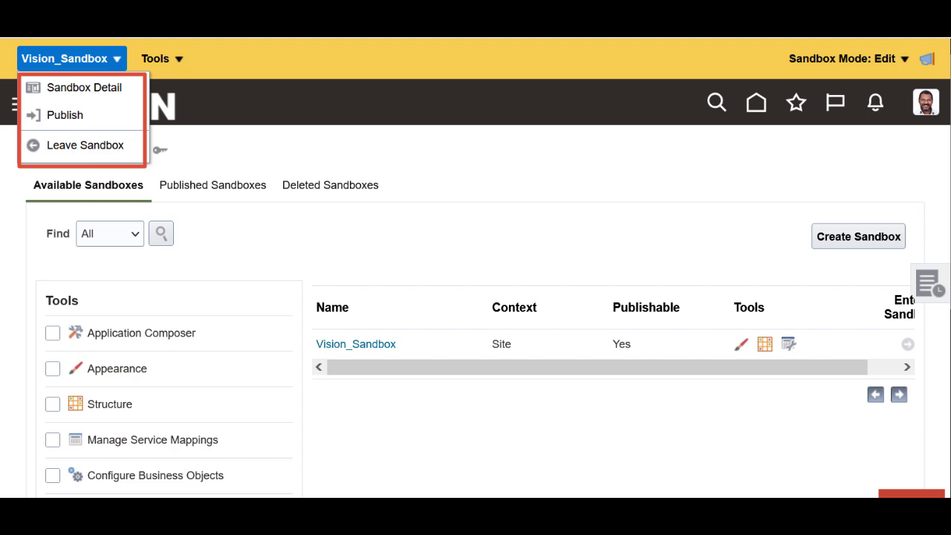
left_click(156, 59)
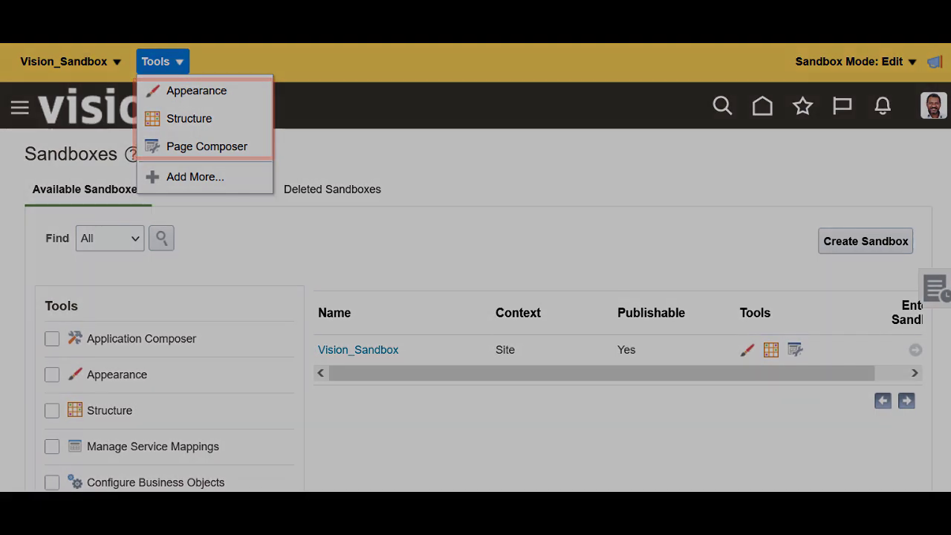
Choose Publish from the Vision_Sandbox actions in the sandbox bar.
left_click(846, 61)
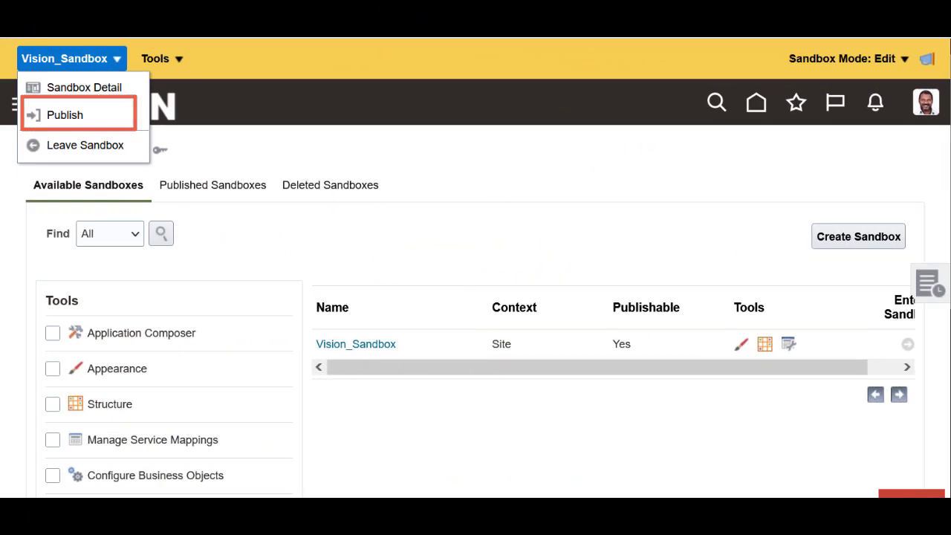
left_click(66, 114)
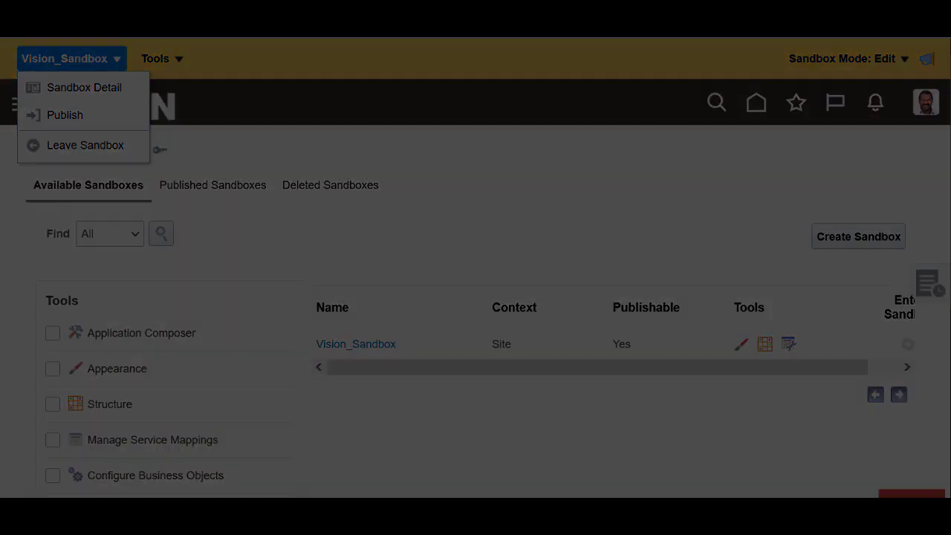